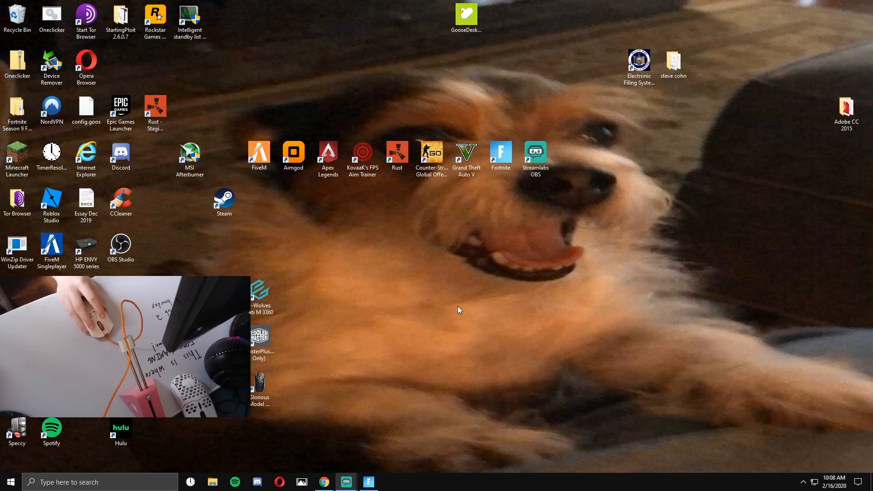
mouse_move(324, 343)
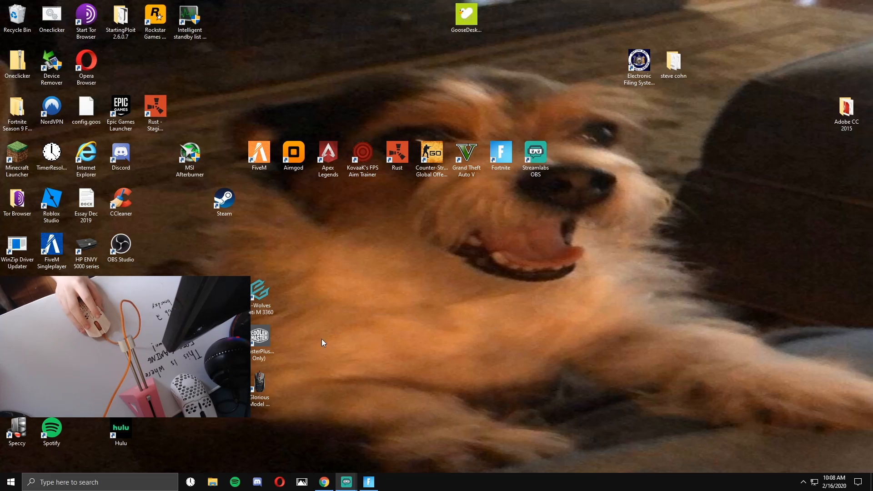
mouse_move(368, 327)
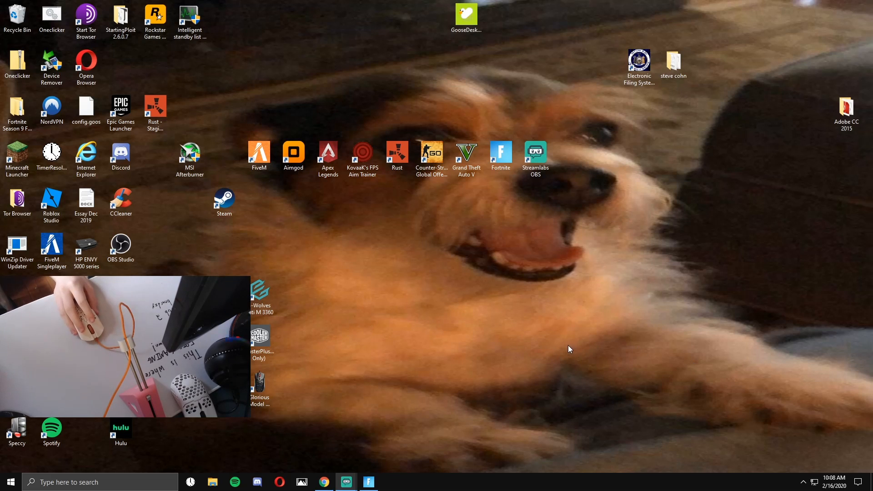
mouse_move(279, 344)
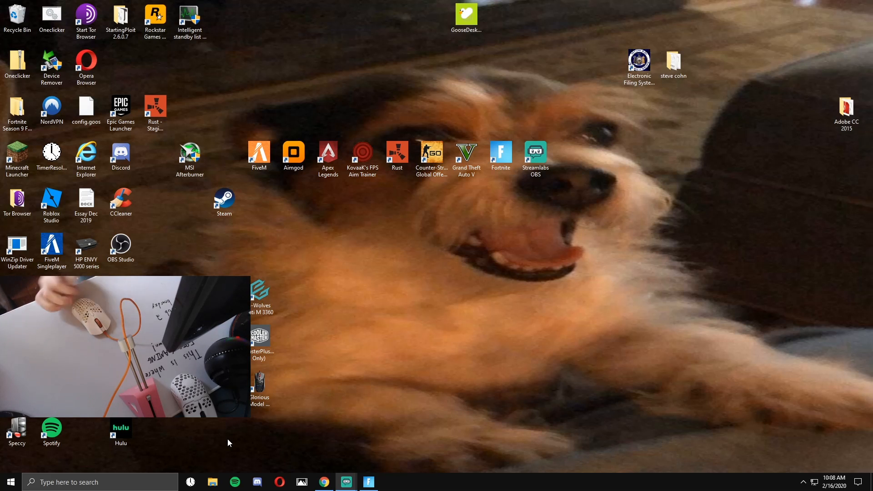
- Reach the Mouse settings page by searching 'mou' from the taskbar search box
click(91, 482)
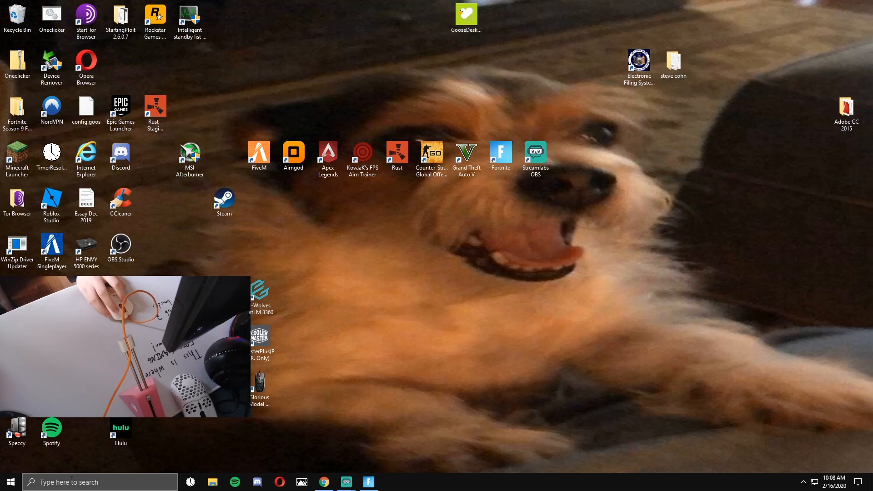
text(mouse)
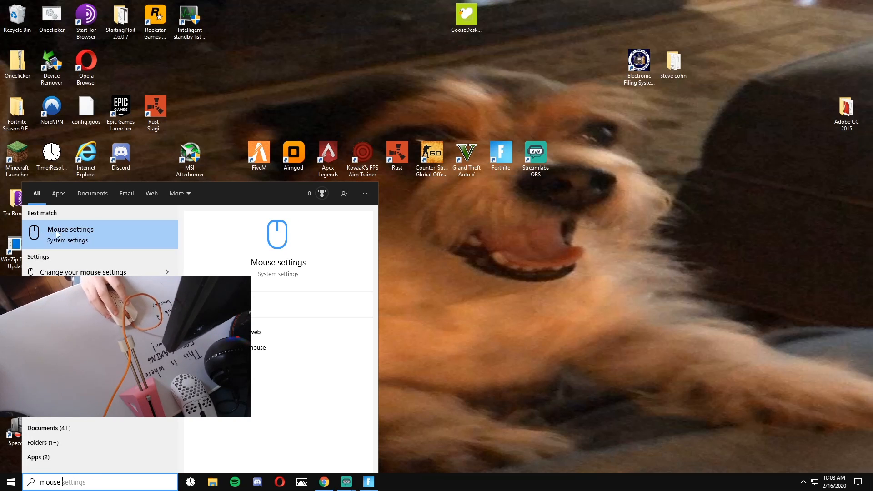
click(71, 234)
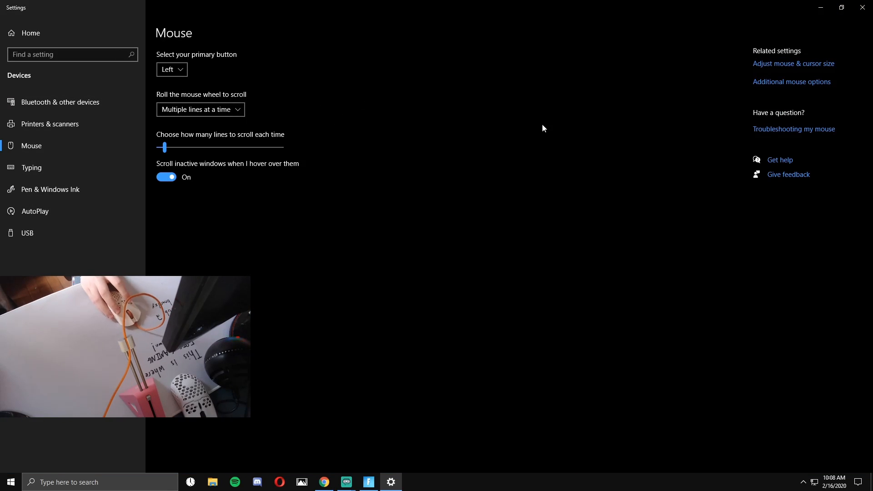
mouse_move(259, 119)
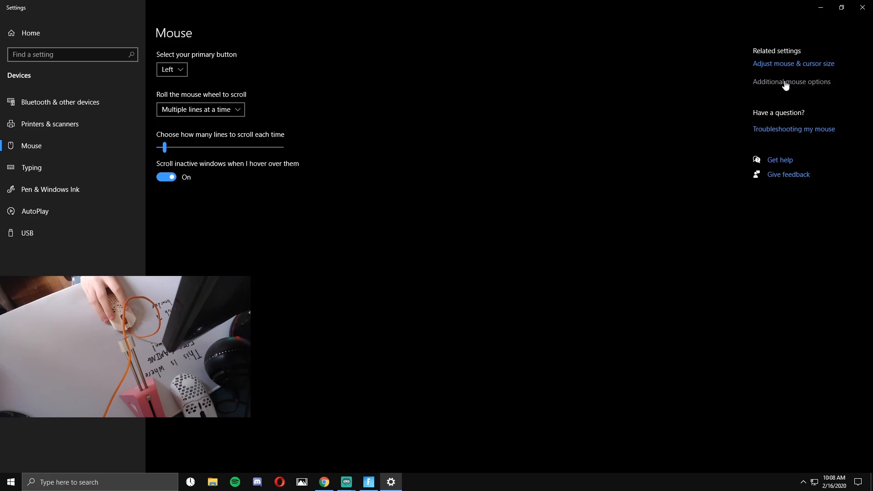
- In Additional mouse options, drag the double-click speed slider around and leave it at maximum Fast
click(791, 82)
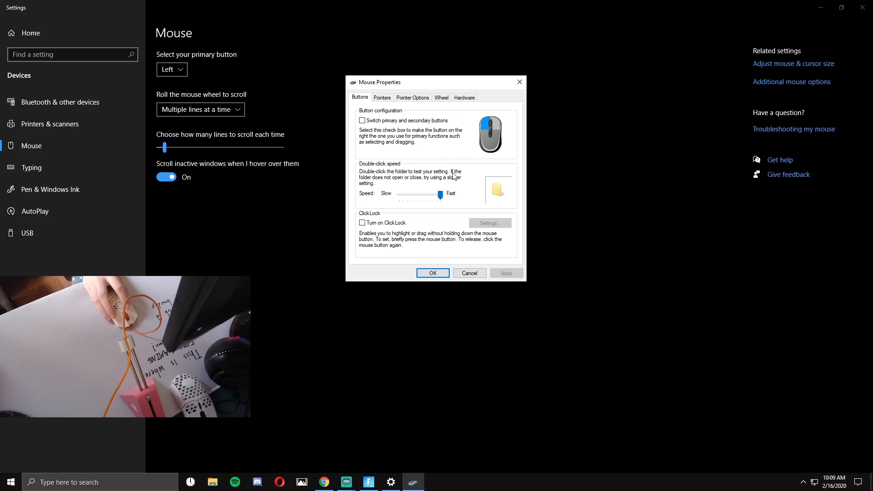
mouse_move(450, 179)
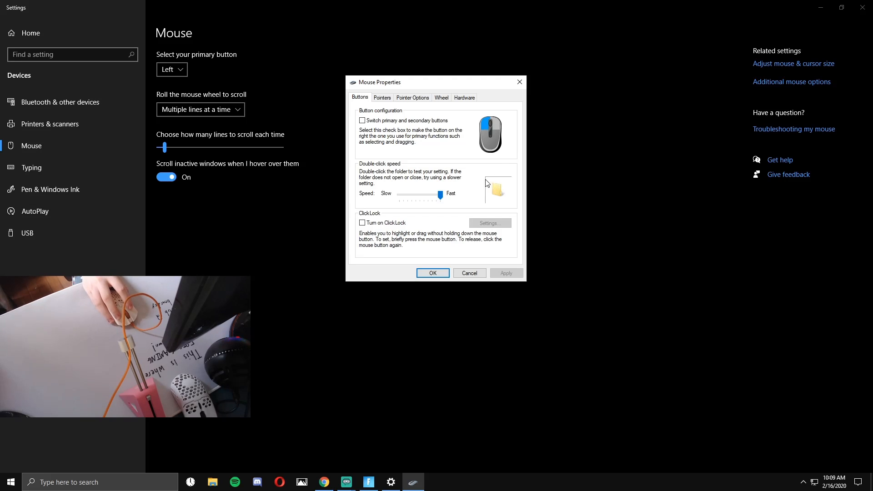
mouse_move(476, 175)
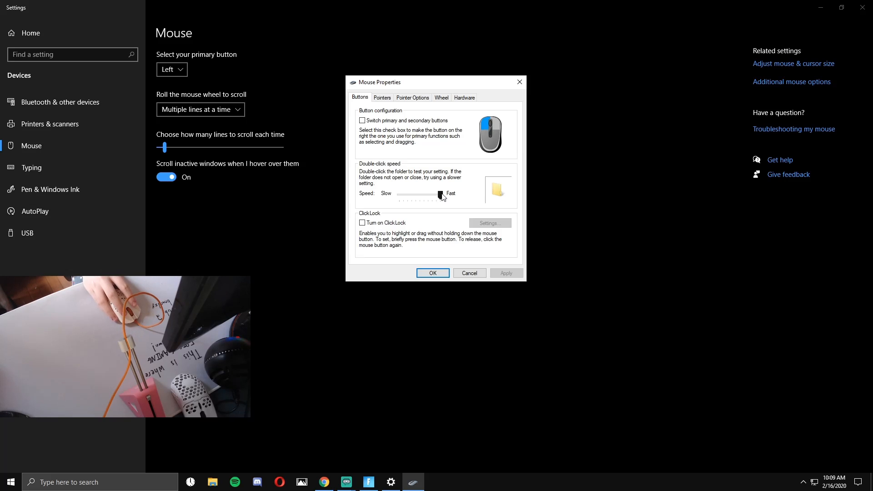
drag(440, 196, 419, 195)
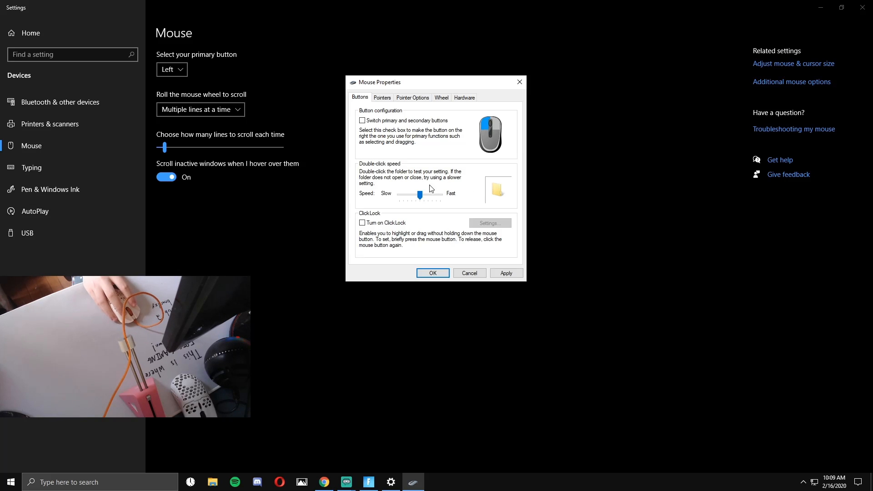
drag(420, 195, 415, 195)
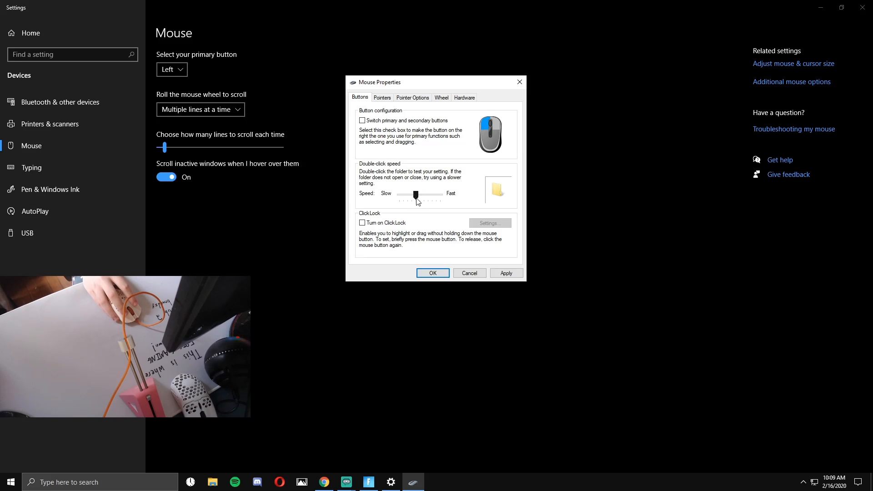
drag(416, 195, 440, 195)
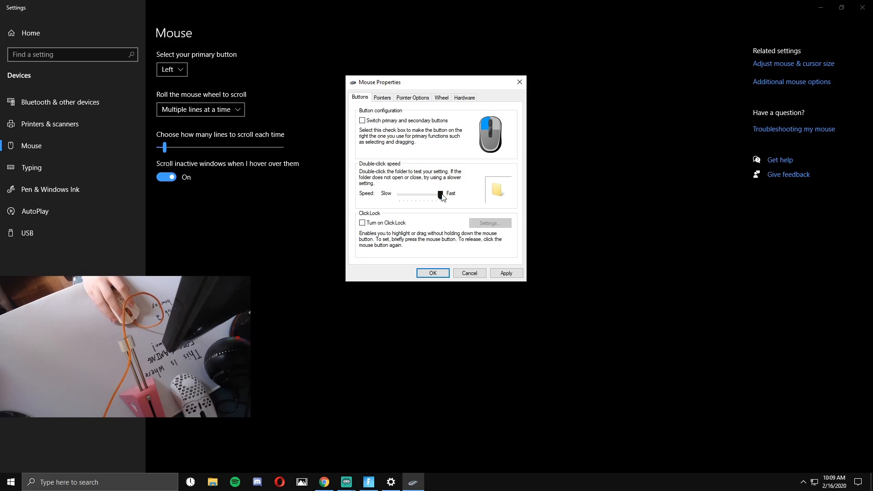
drag(439, 195, 441, 195)
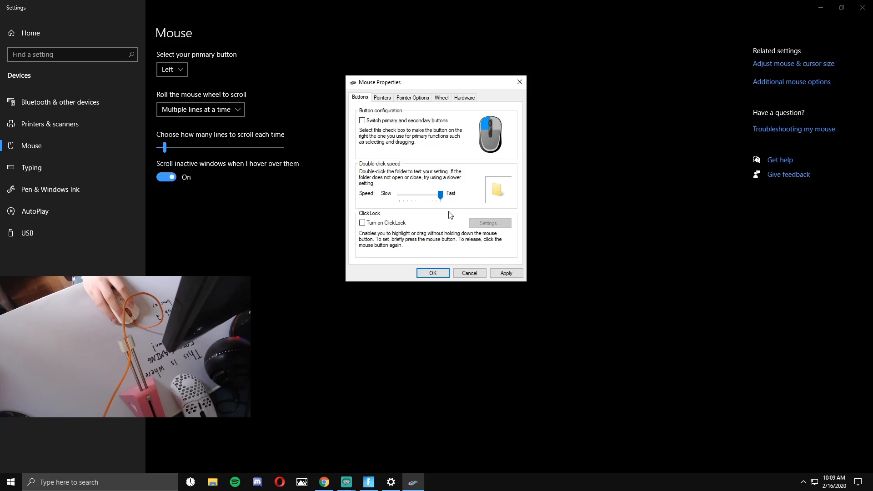
drag(440, 195, 432, 196)
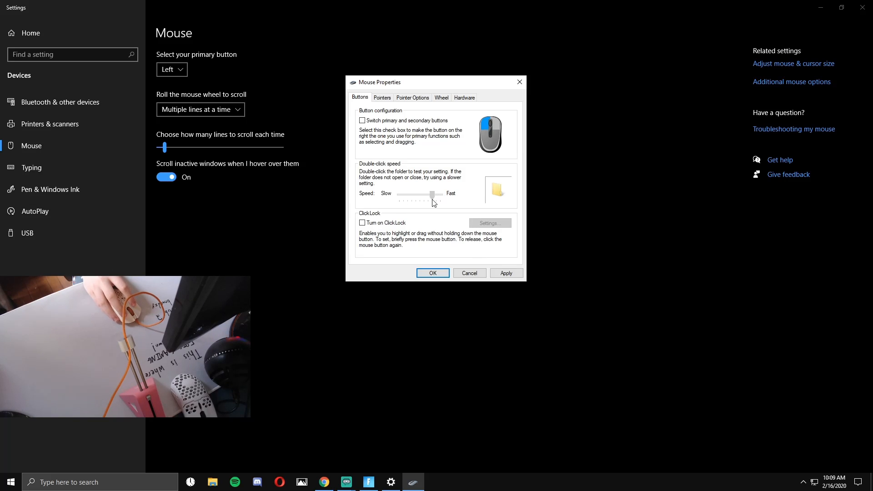
drag(433, 194, 440, 194)
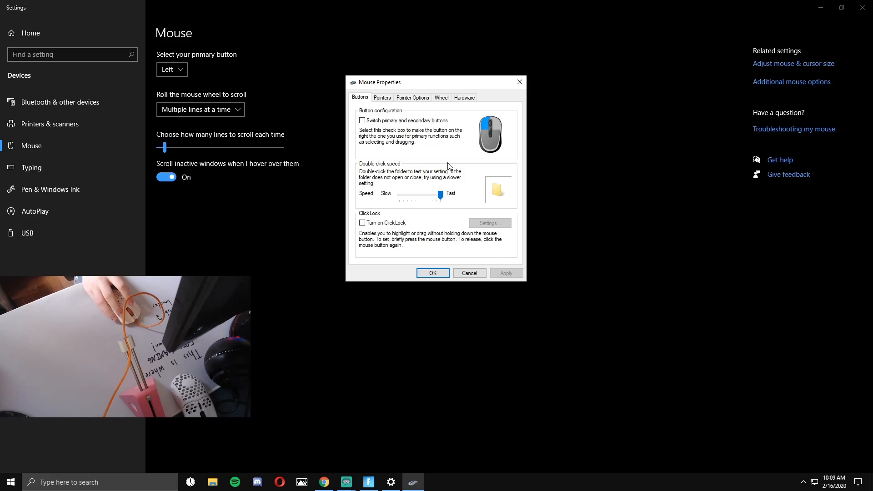
mouse_move(416, 92)
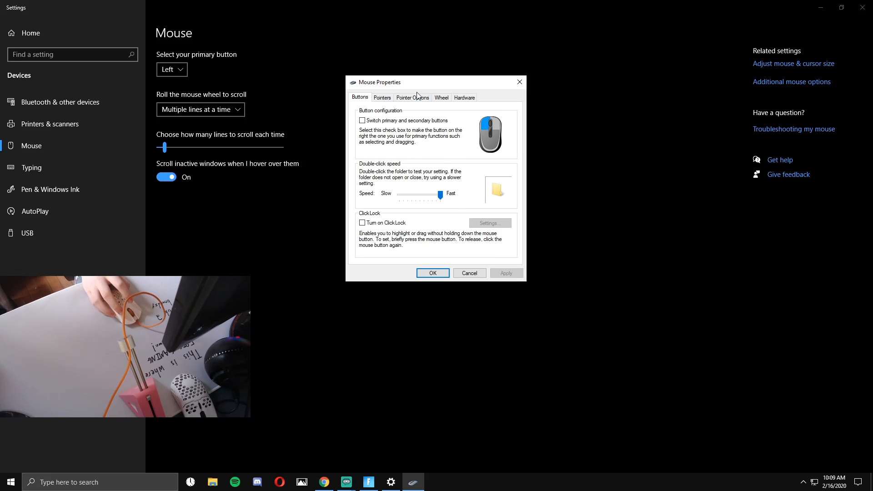
- Verify Enhance pointer precision is unchecked under Pointer Options, then confirm Mouse Properties with OK
click(413, 97)
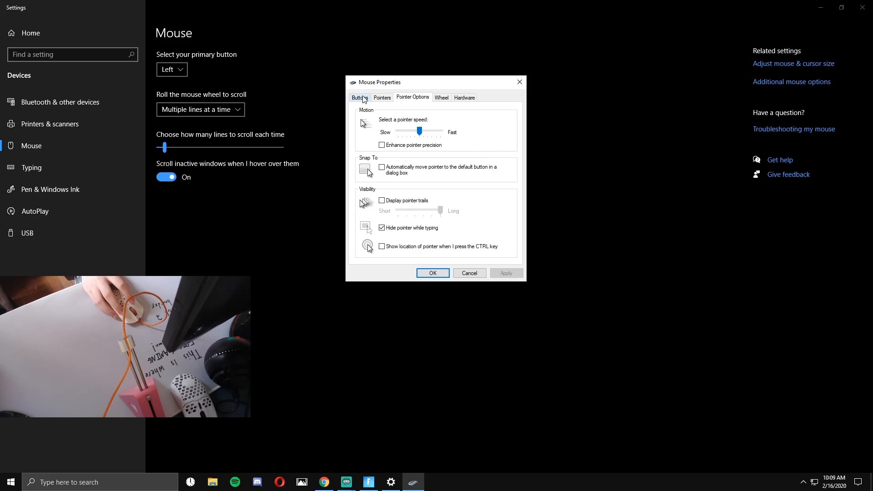
click(360, 97)
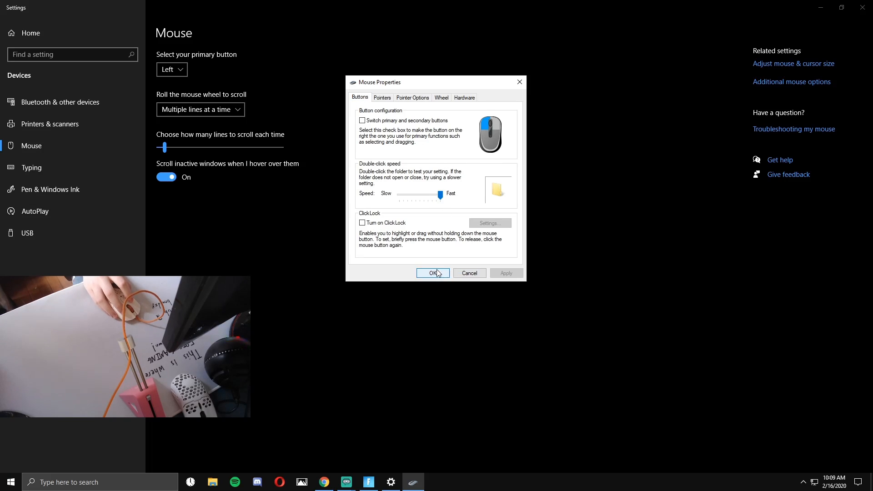
click(433, 274)
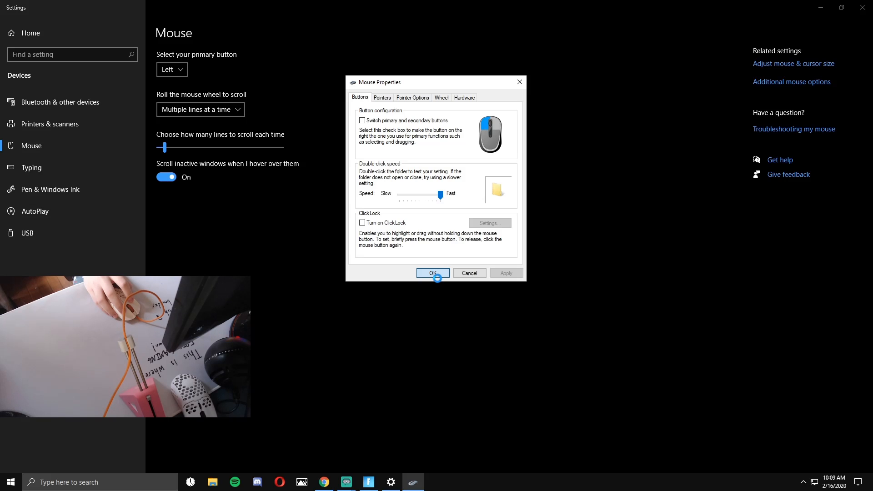
click(433, 273)
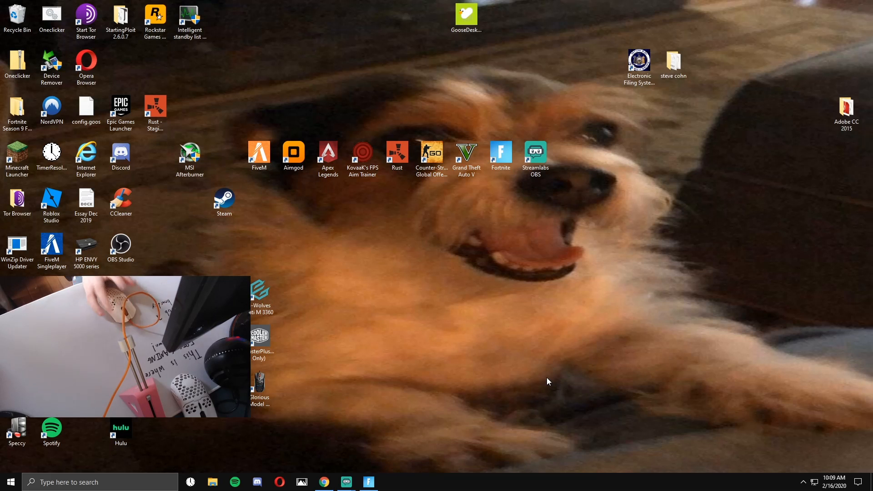
mouse_move(601, 332)
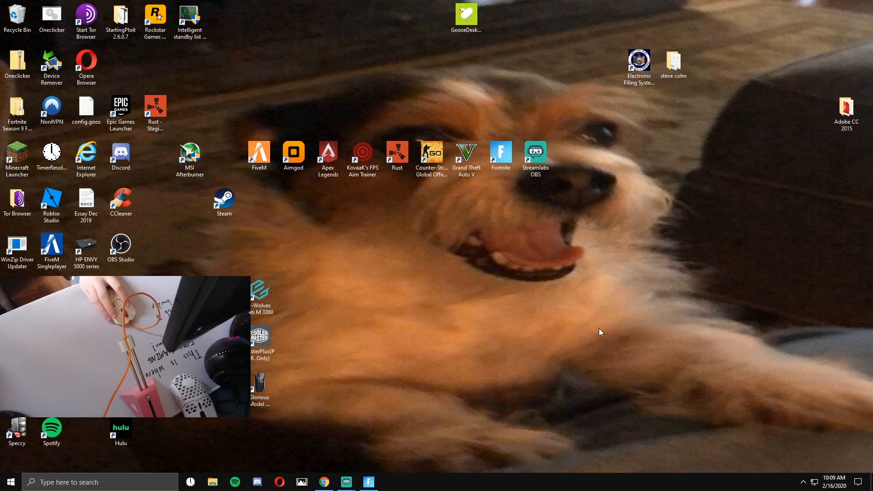
mouse_move(597, 332)
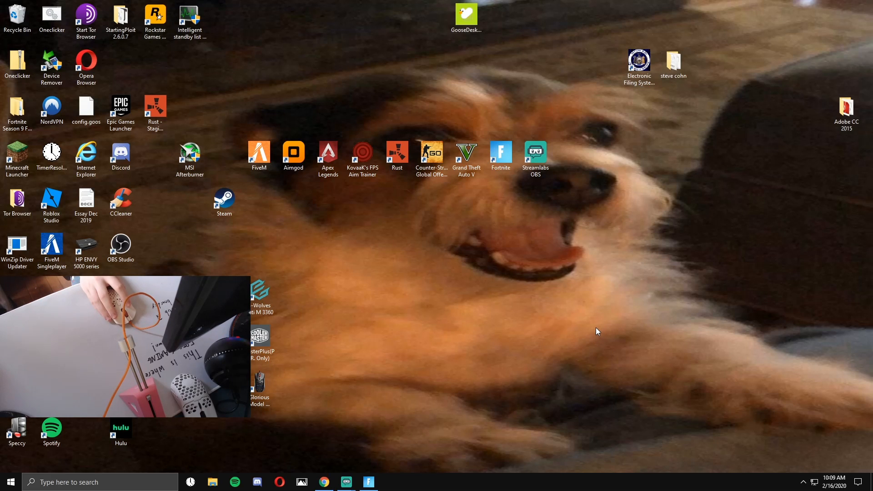
mouse_move(498, 347)
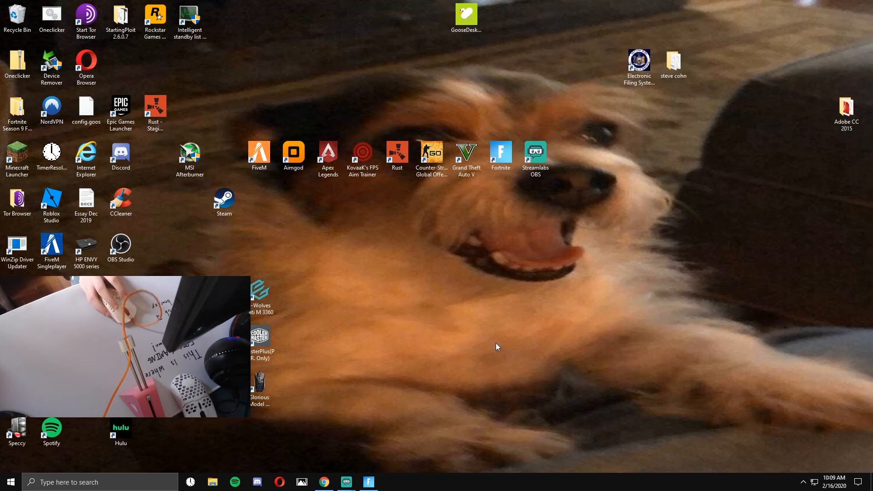
mouse_move(649, 320)
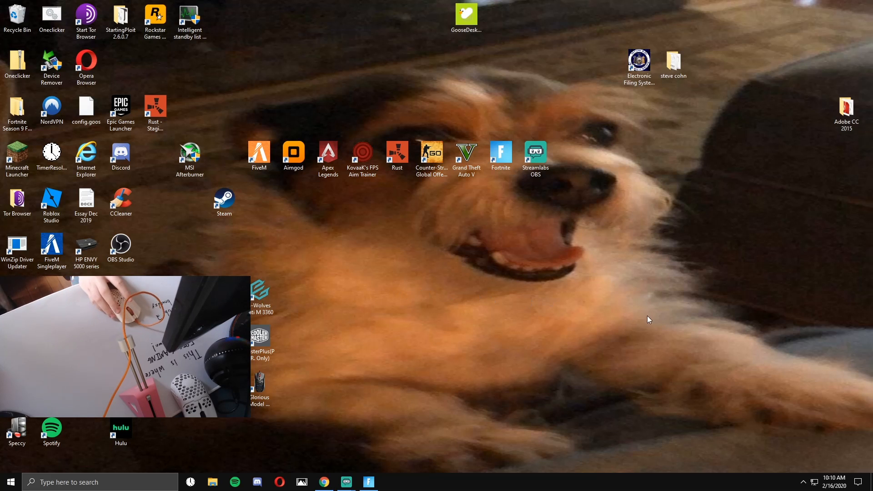
mouse_move(450, 366)
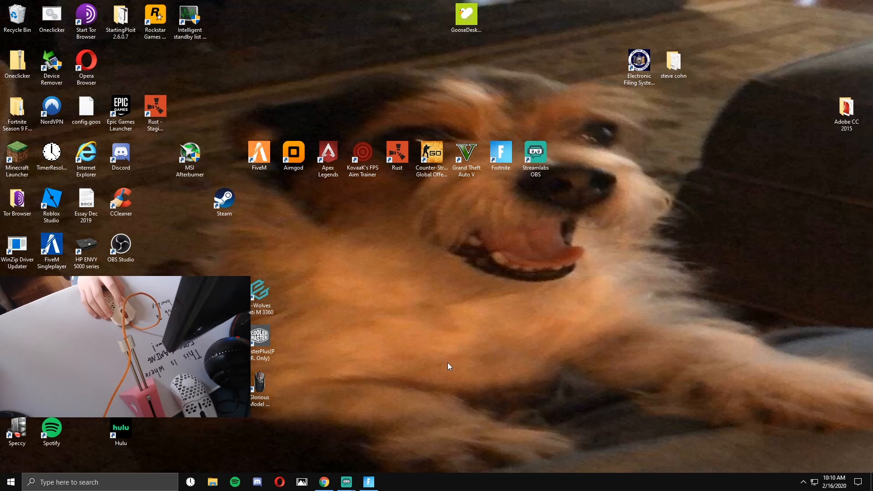
mouse_move(420, 365)
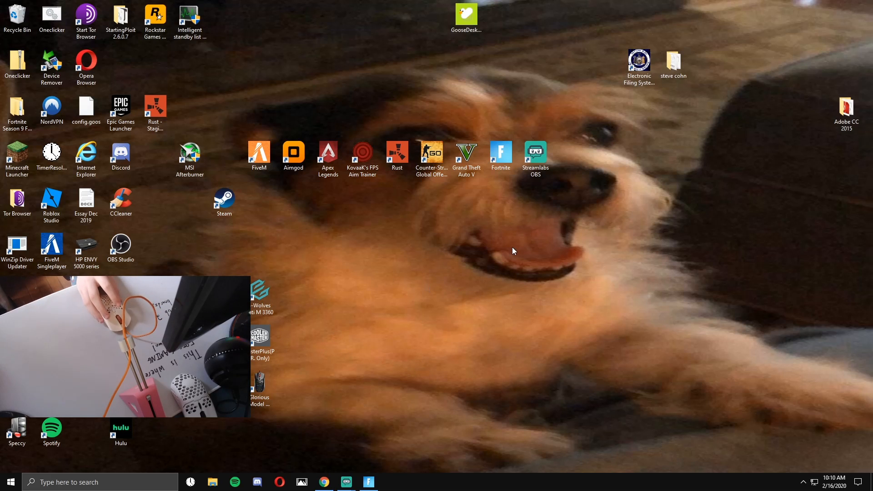
mouse_move(472, 248)
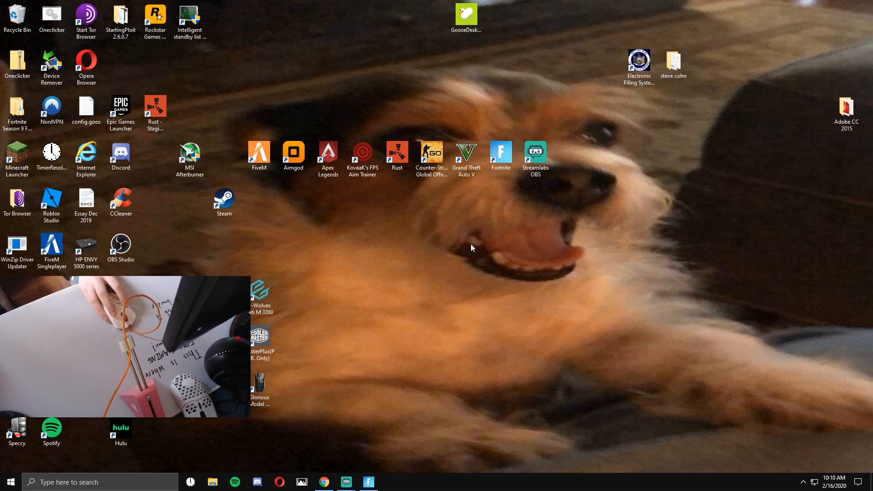
mouse_move(604, 304)
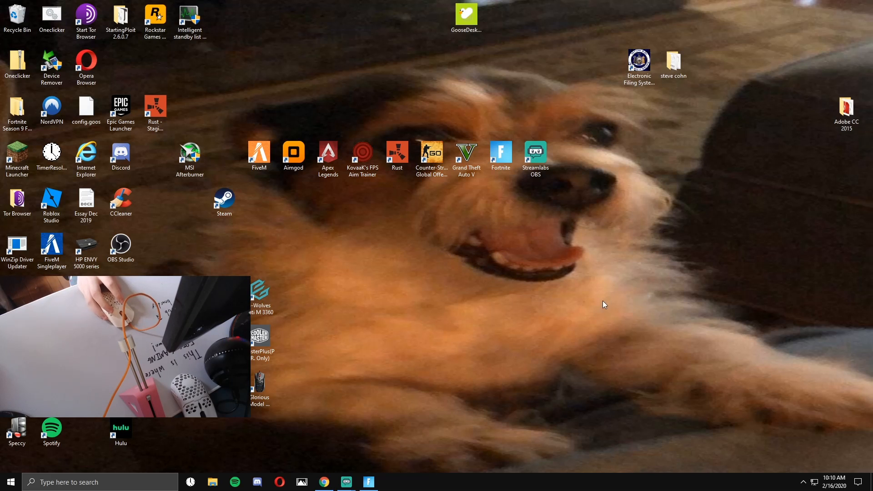